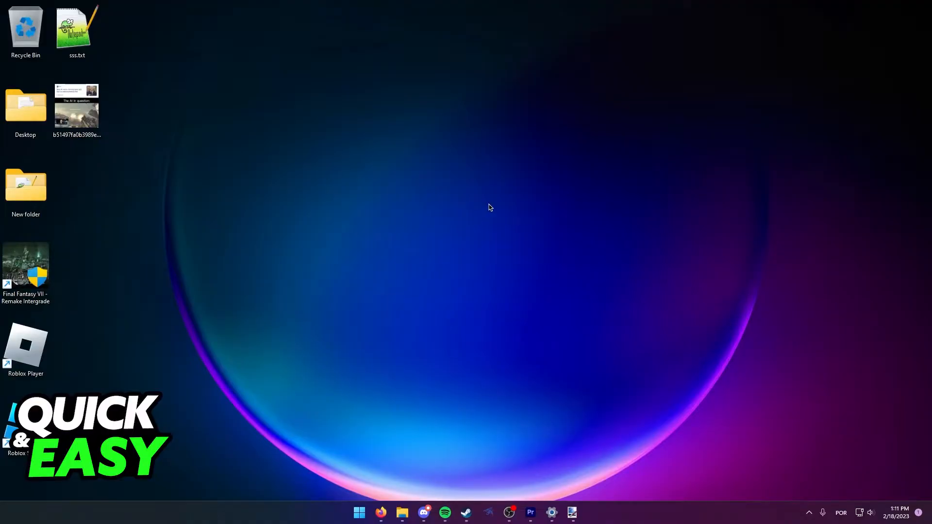
mouse_move(431, 133)
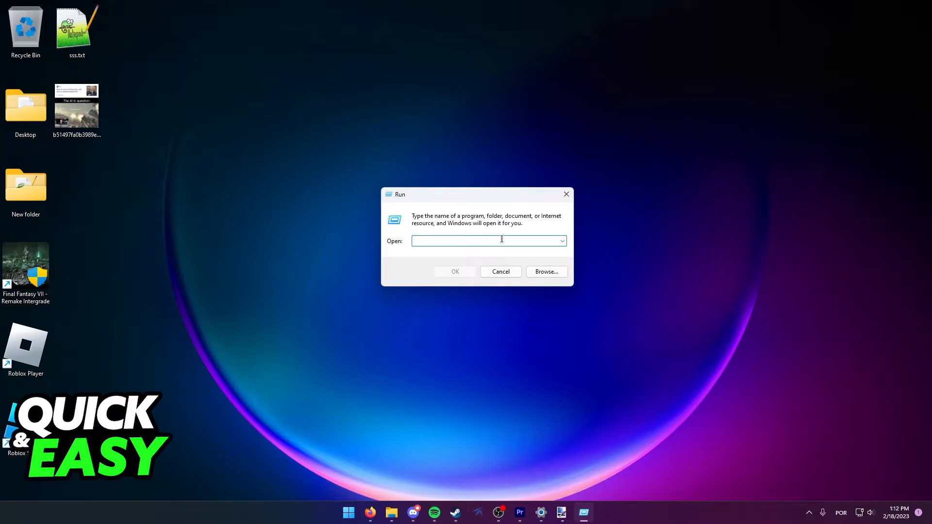
Open the AppData Roaming folder via the Run dialog with %appdata%.
text(%appdata%)
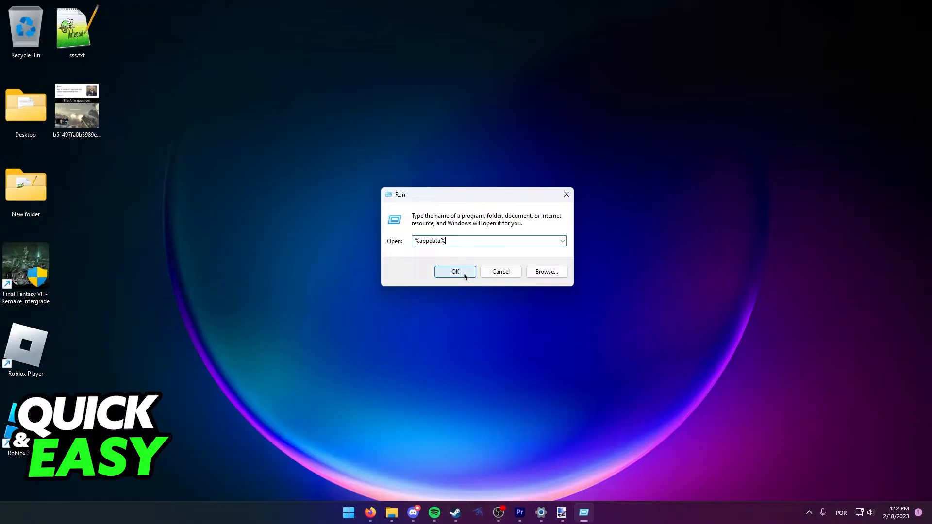
click(454, 271)
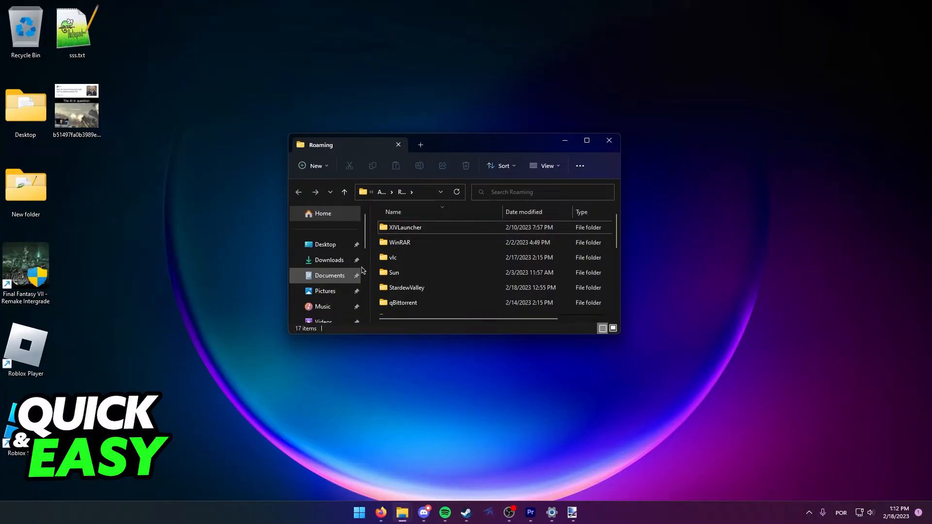
mouse_move(414, 208)
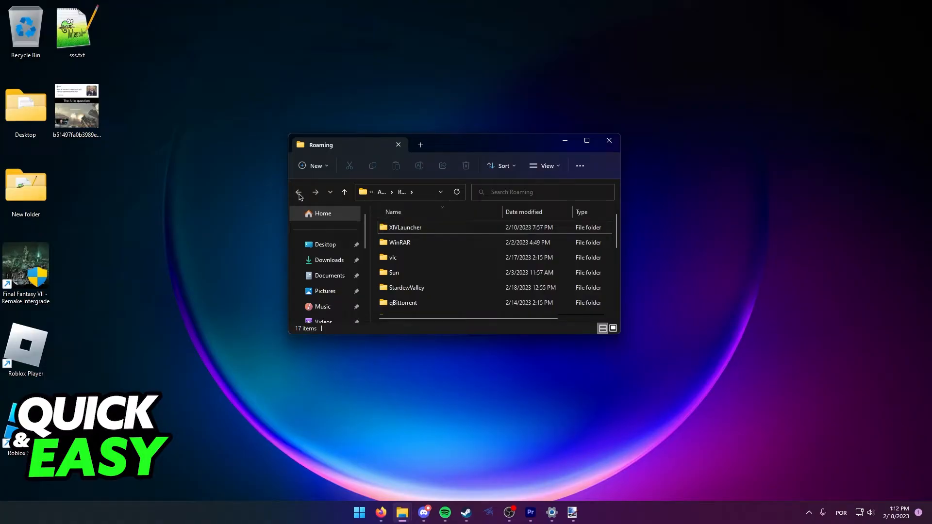
Navigate up to AppData, into LocalLow then Team Cherry, and select the Hollow Knight folder.
click(299, 192)
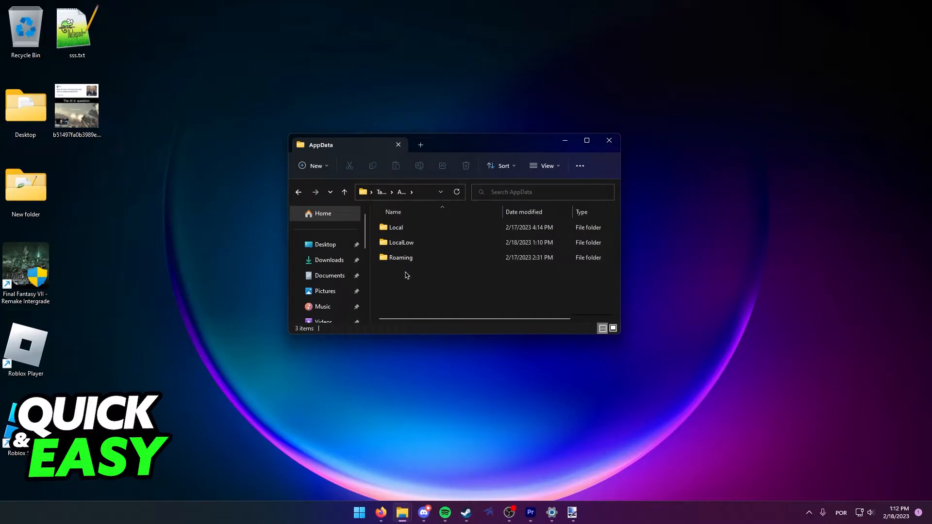
double_click(400, 243)
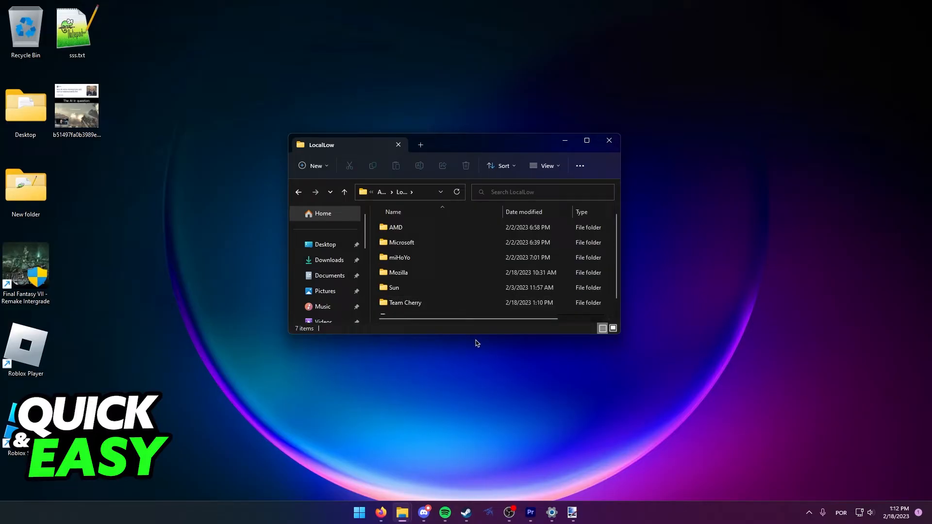
double_click(406, 303)
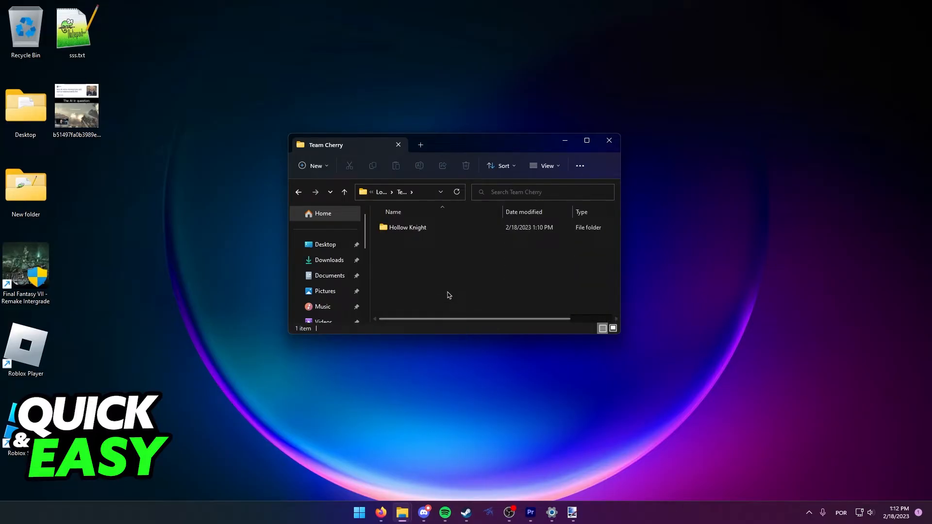
click(407, 227)
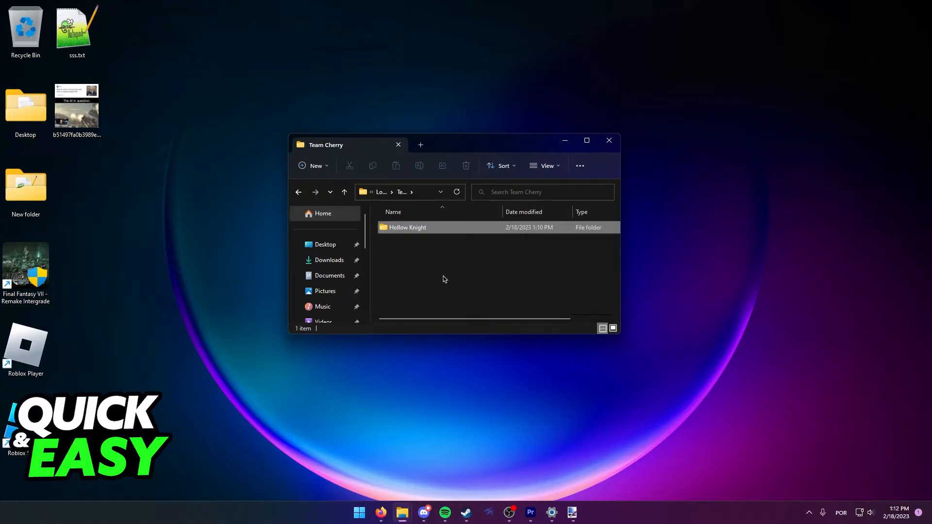
click(408, 227)
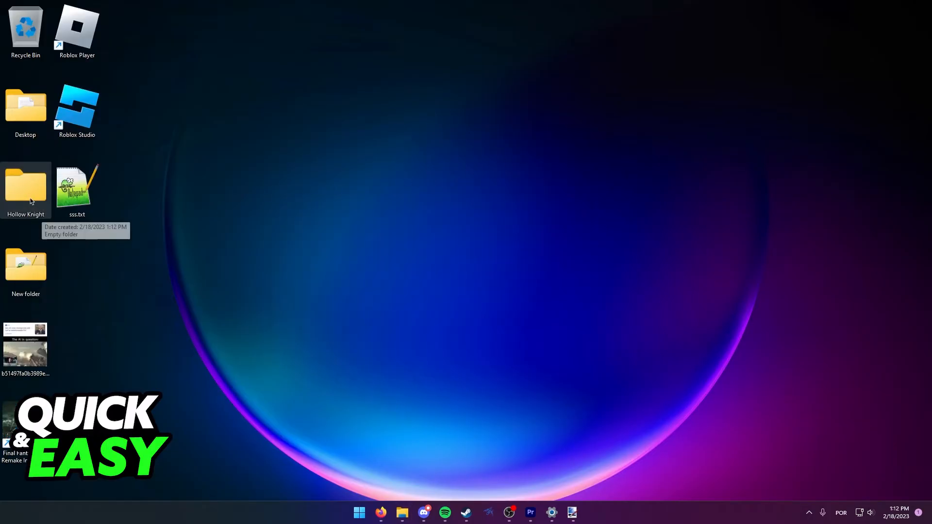
Drag the copied Hollow Knight folder to the centre of the desktop and deselect it.
drag(25, 188, 488, 264)
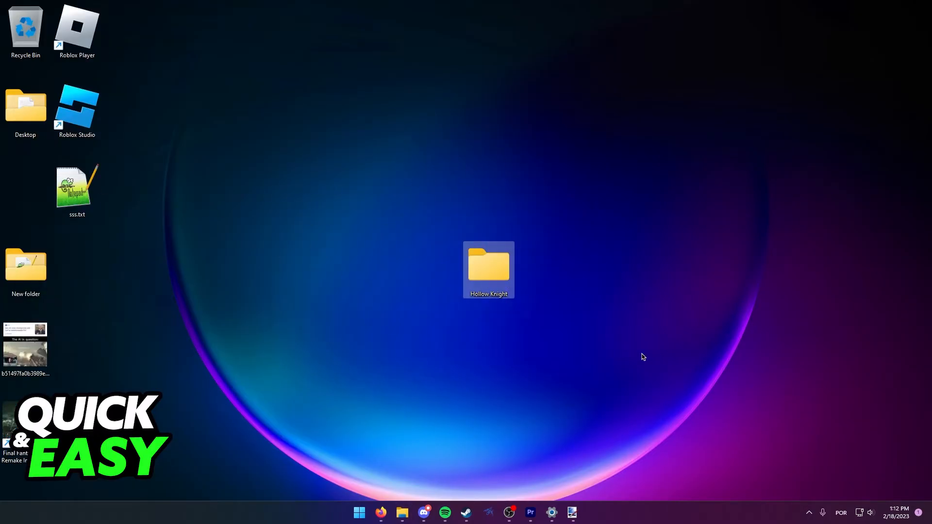
click(644, 357)
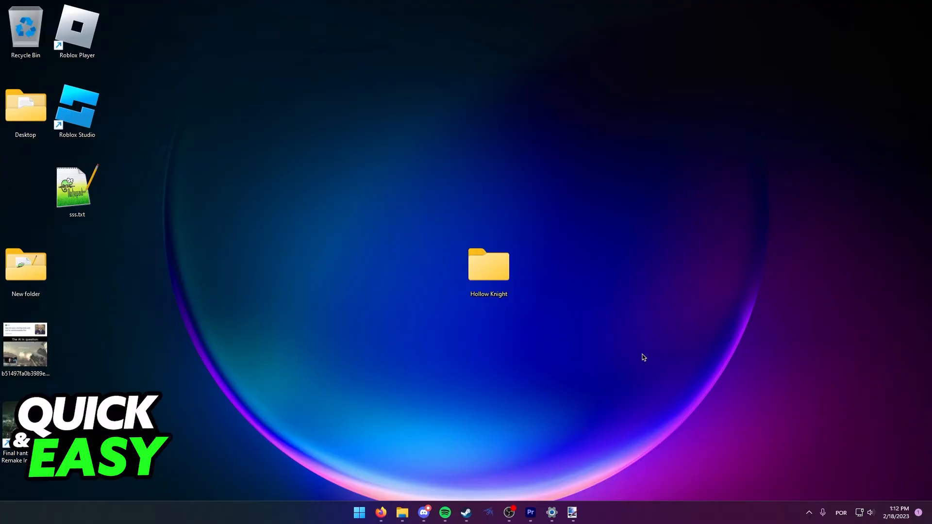
mouse_move(501, 326)
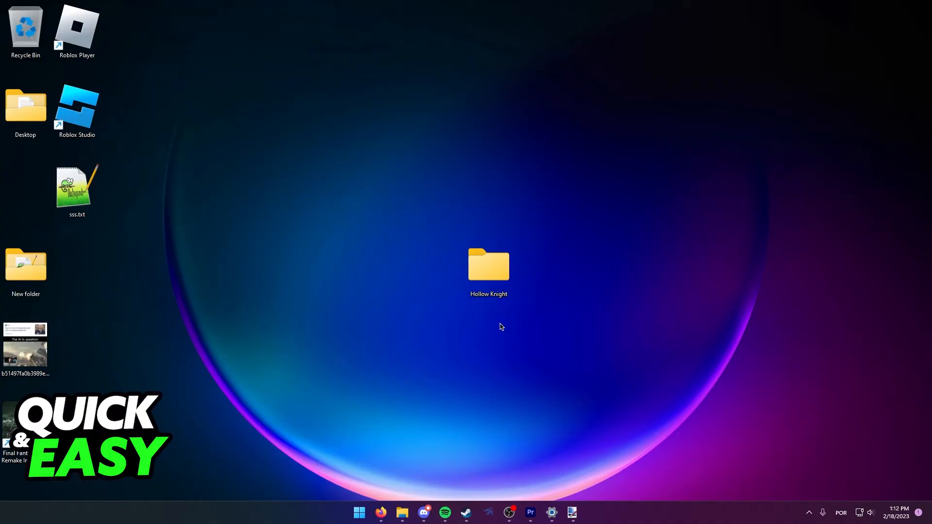
mouse_move(501, 330)
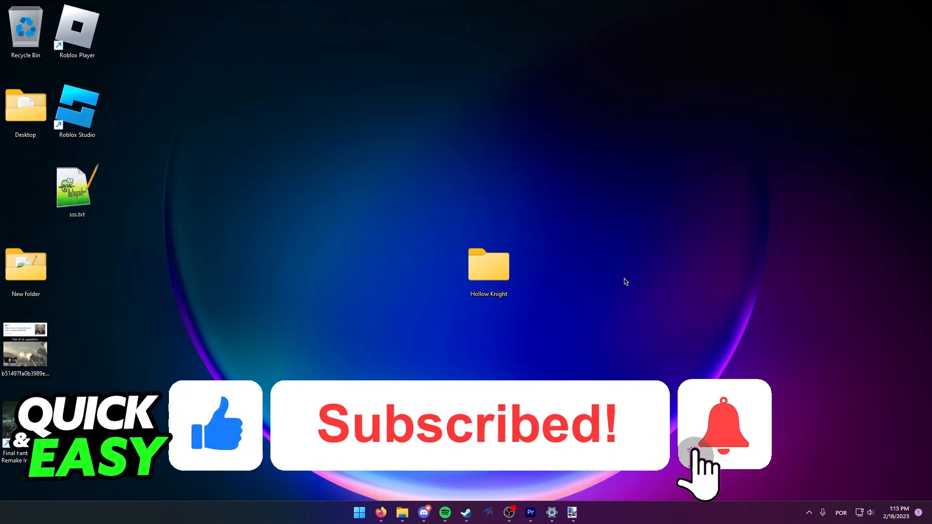
click(723, 424)
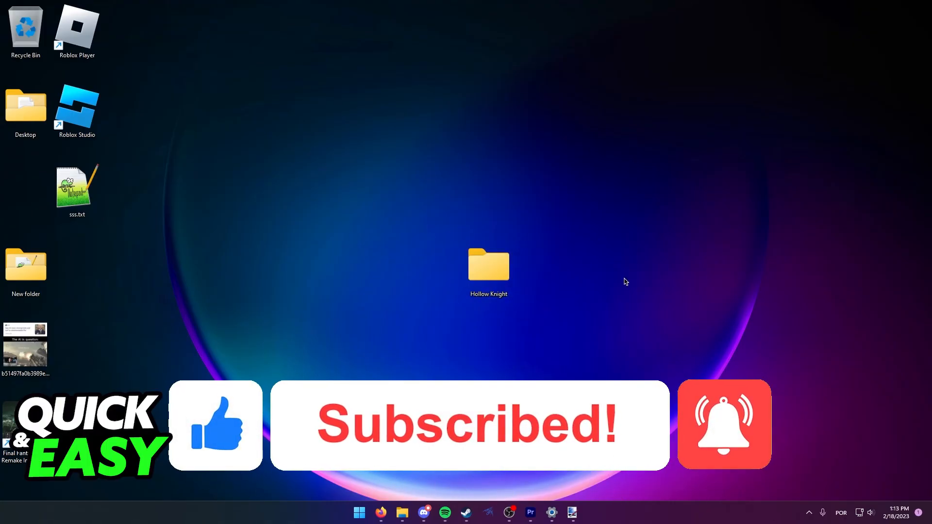